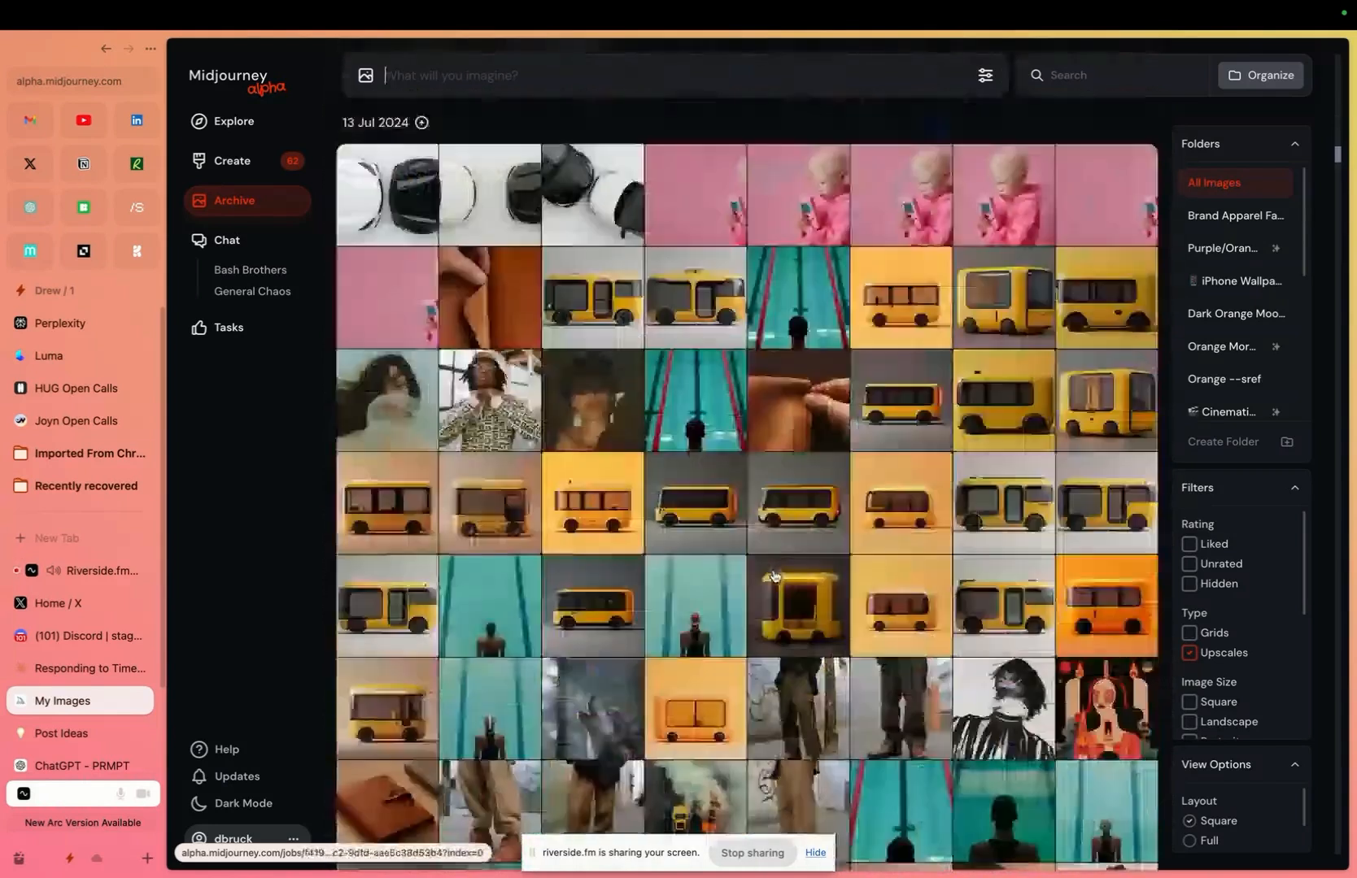
Switch from the Archive to the Explore feed of community images
click(233, 121)
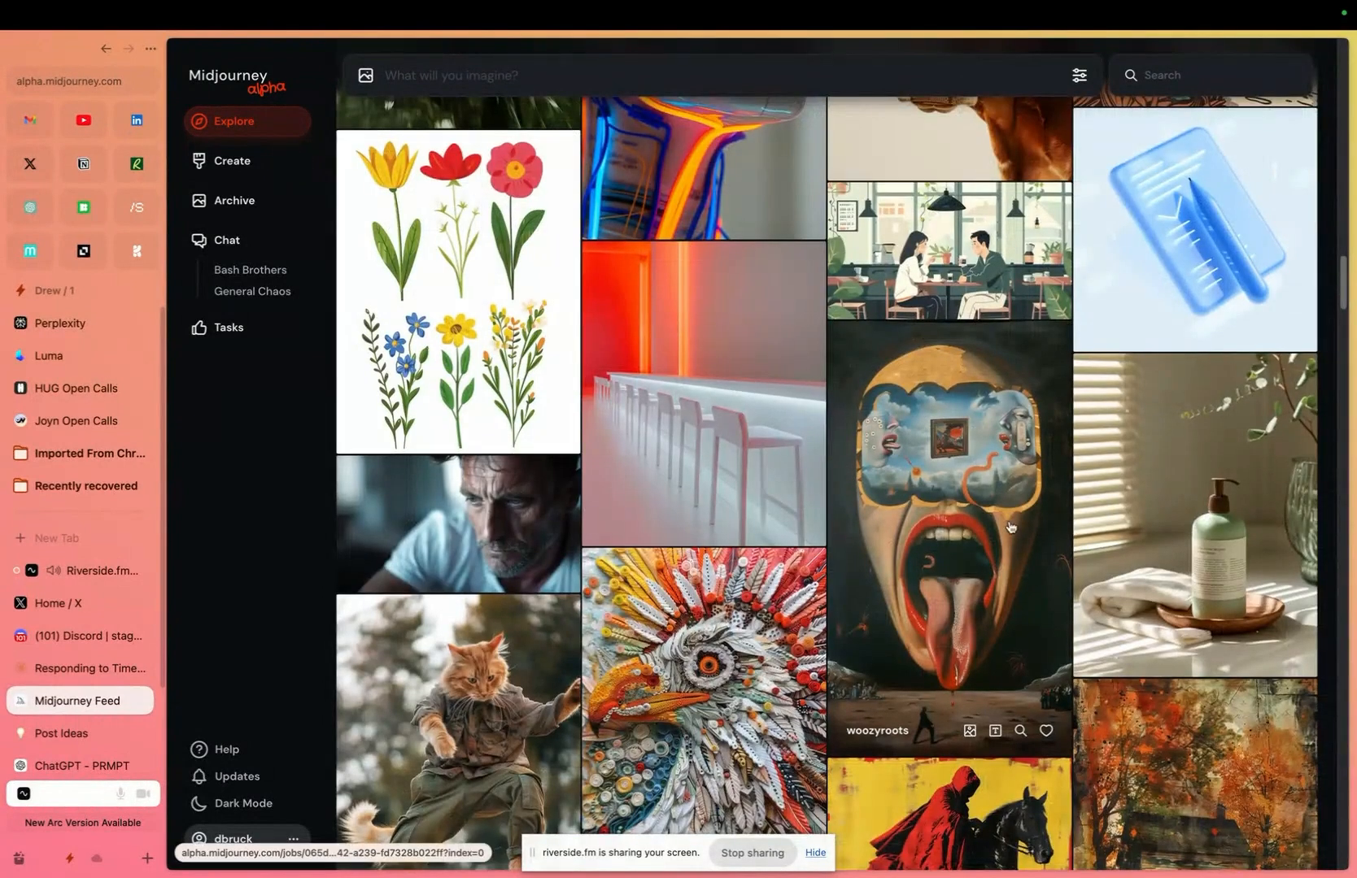
Go to the Tasks page for ranking pairs of images
click(228, 326)
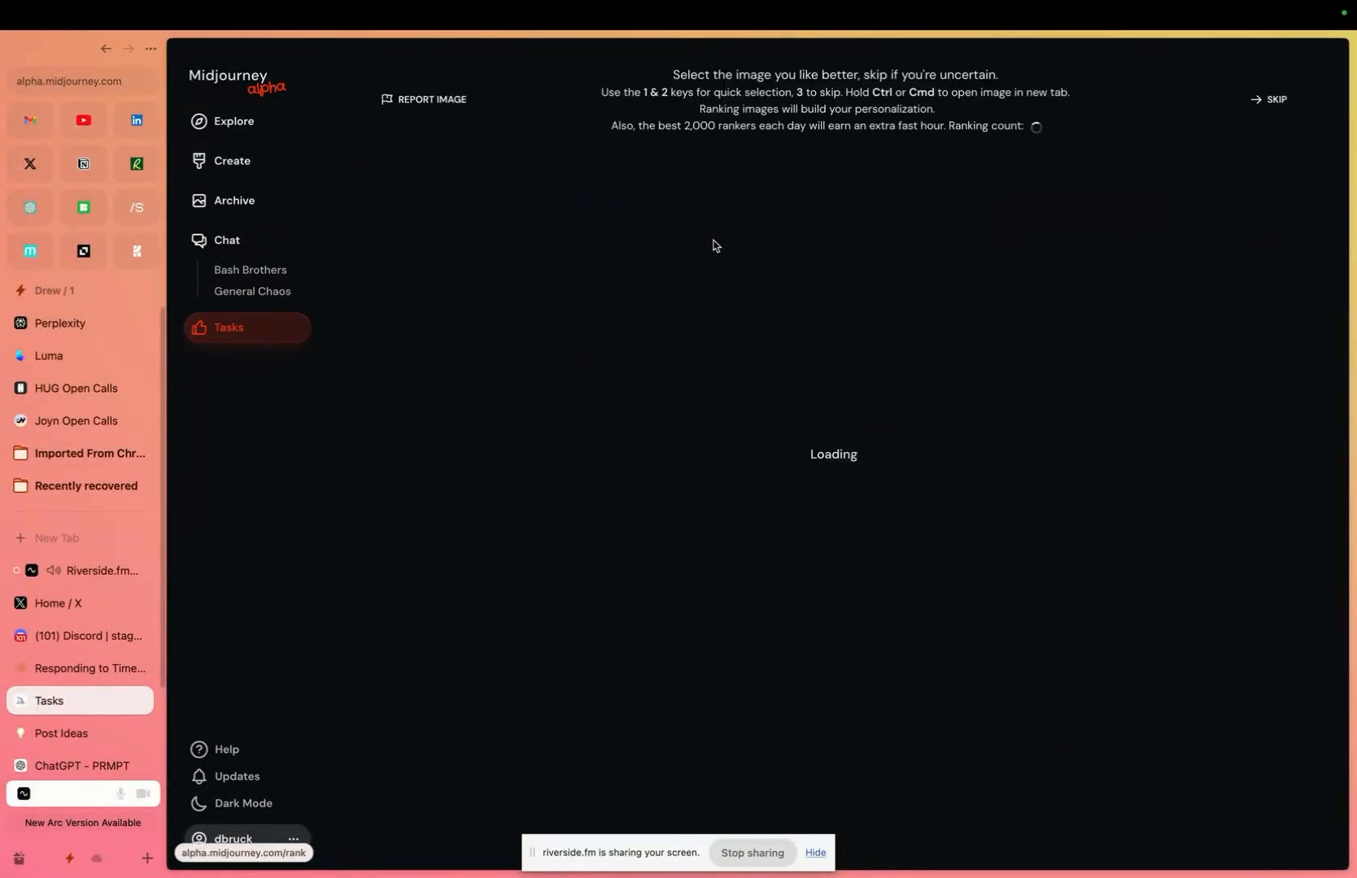